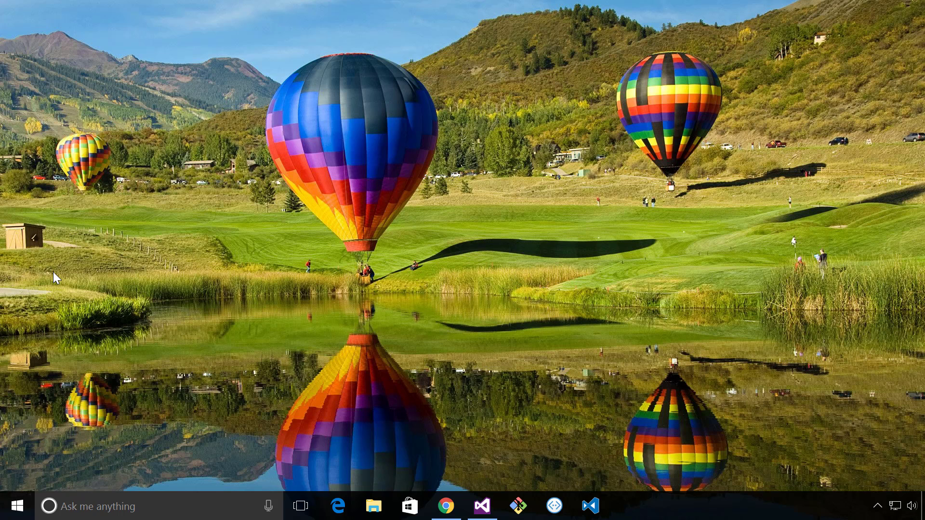
{"action": "mouse_move", "coordinate": [46, 267]}
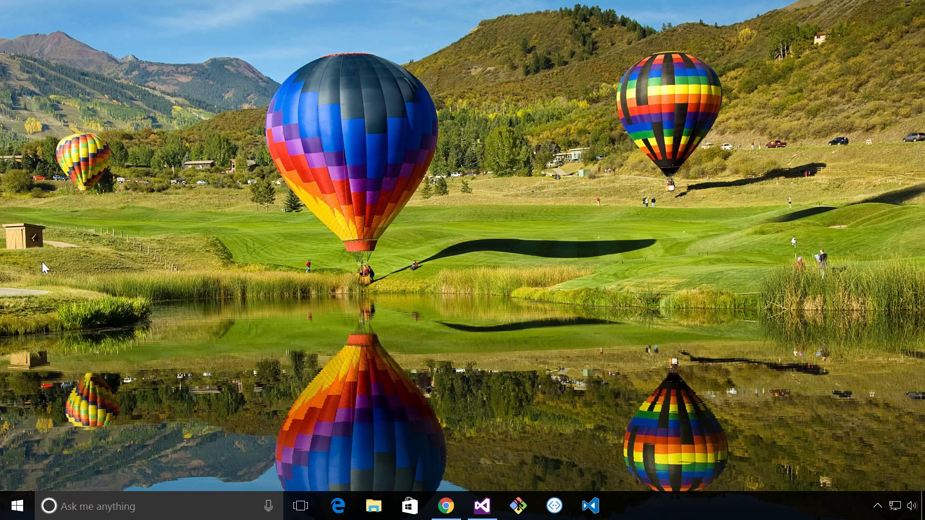
Restore the Chrome window showing the Bot Framework channels documentation.
{"action": "left_click", "coordinate": [446, 506]}
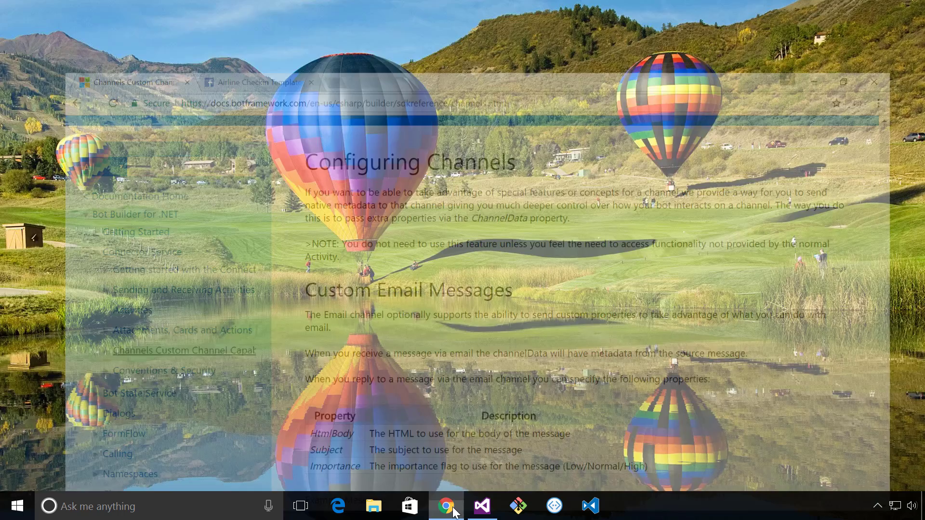
Scroll the Configuring Channels page down to the email example message with channelData.
{"action": "left_click", "coordinate": [446, 505]}
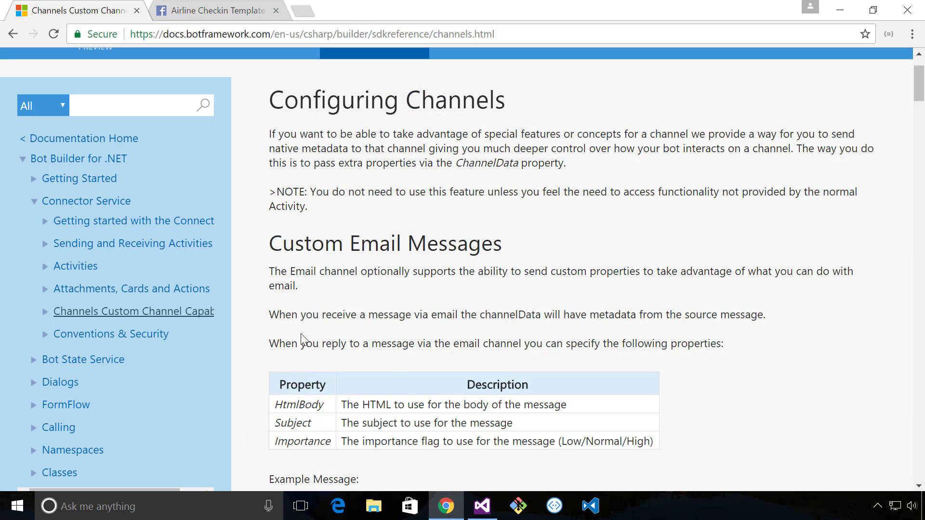
{"action": "mouse_move", "coordinate": [364, 397]}
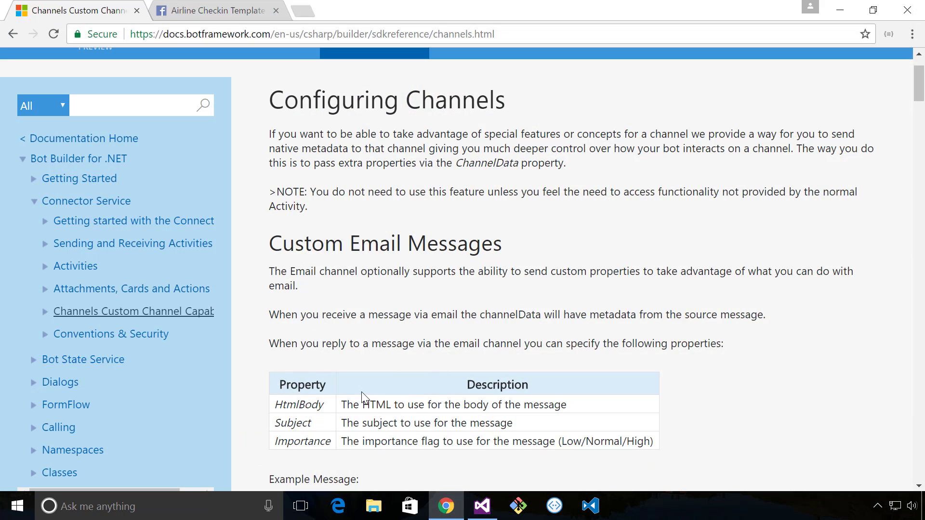
{"action": "scroll", "scroll_direction": "down", "scroll_amount": 3}
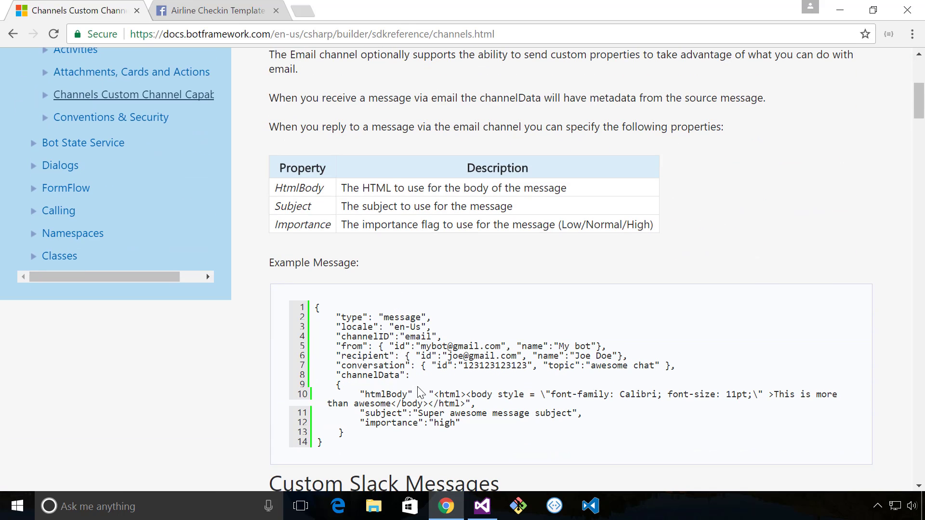
{"action": "scroll", "scroll_direction": "down", "scroll_amount": 3}
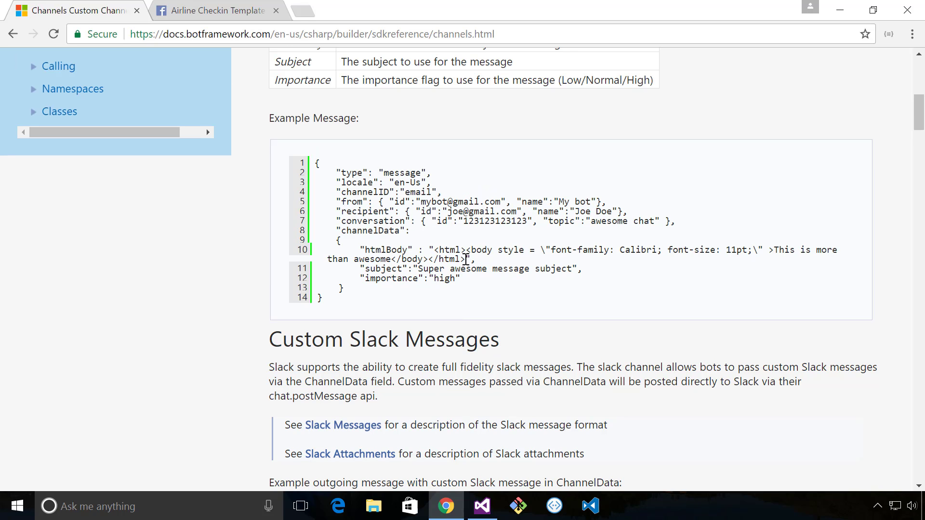
{"action": "mouse_move", "coordinate": [345, 308]}
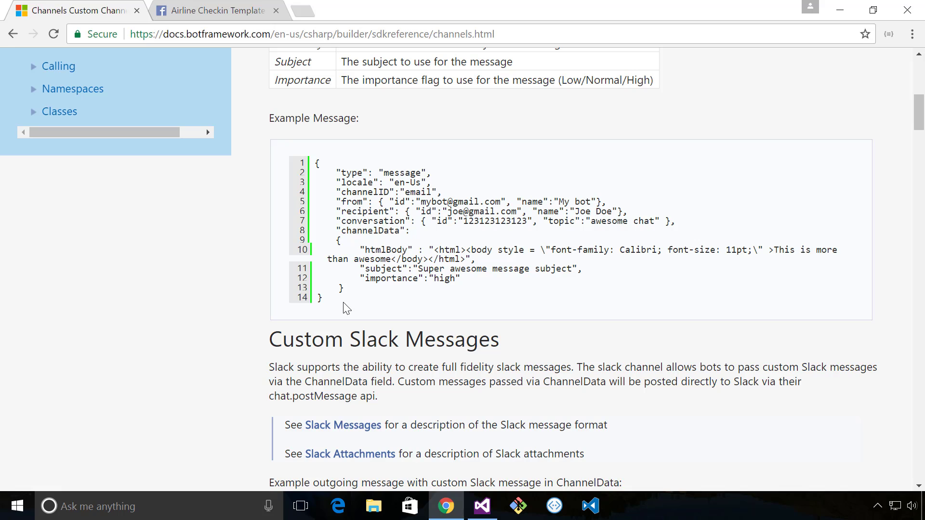
{"action": "mouse_move", "coordinate": [450, 297]}
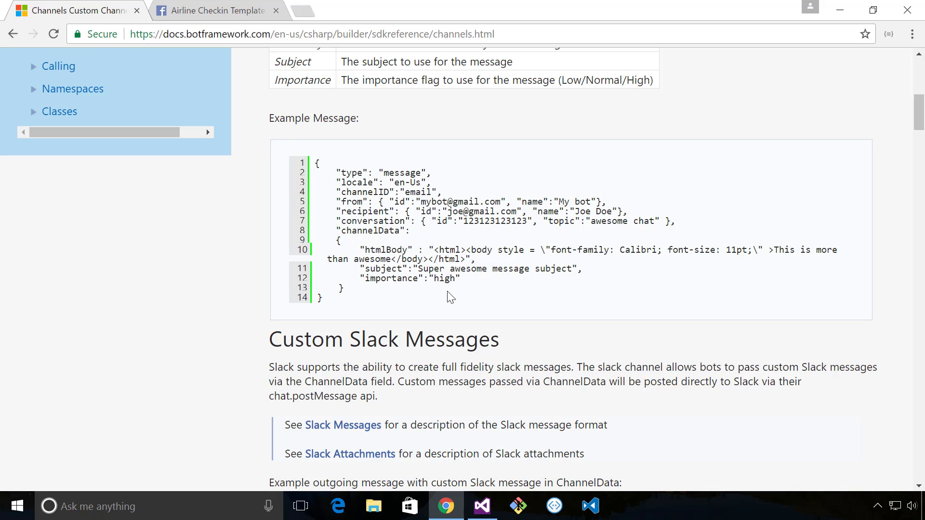
{"action": "mouse_move", "coordinate": [412, 325]}
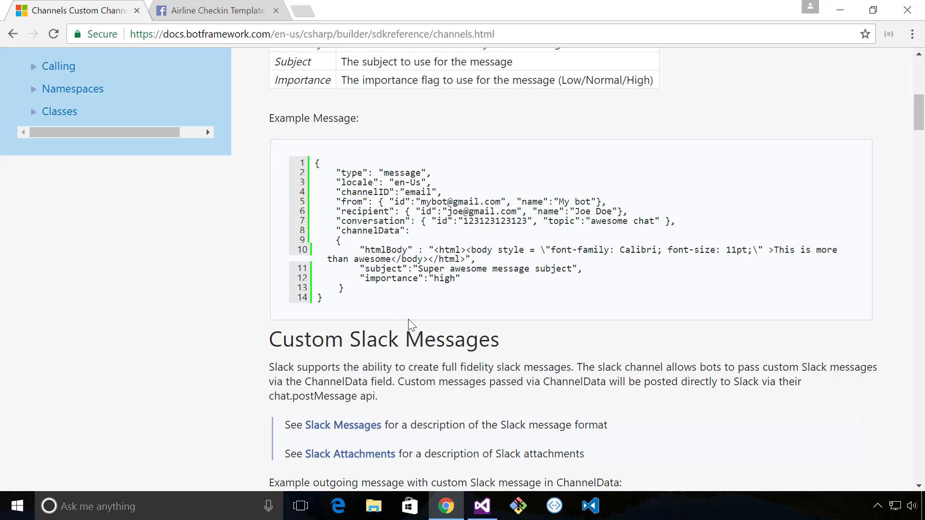
{"action": "mouse_move", "coordinate": [455, 295]}
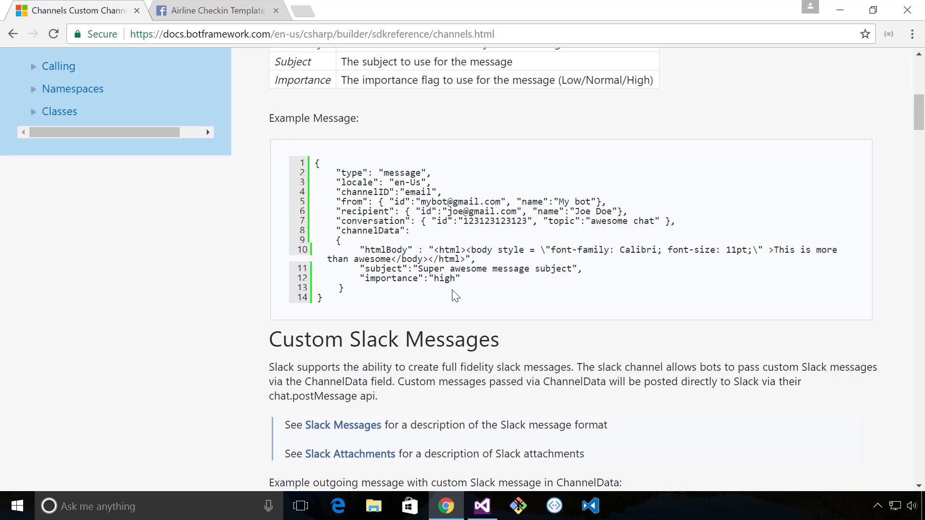
Scroll through the Custom Slack Messages example to the Custom Facebook Messages heading.
{"action": "scroll", "scroll_direction": "down", "scroll_amount": 3}
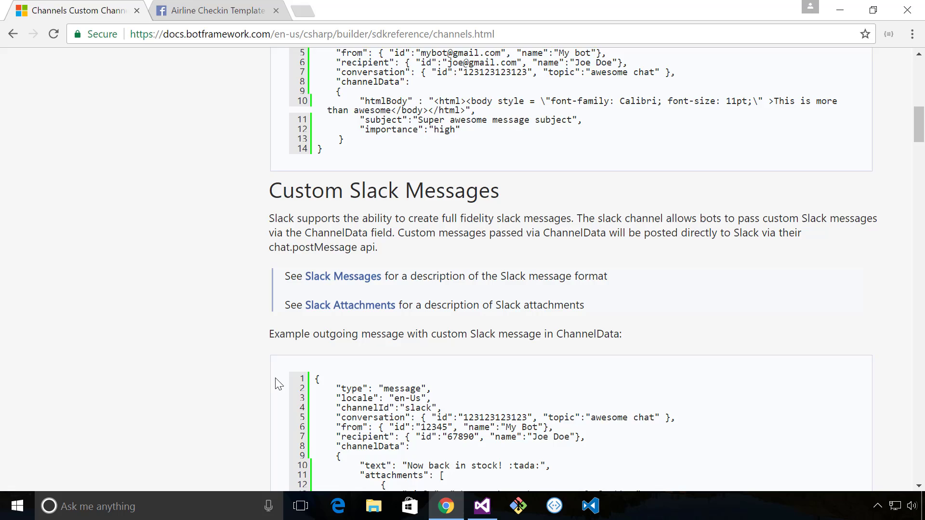
{"action": "scroll", "scroll_direction": "down", "scroll_amount": 3}
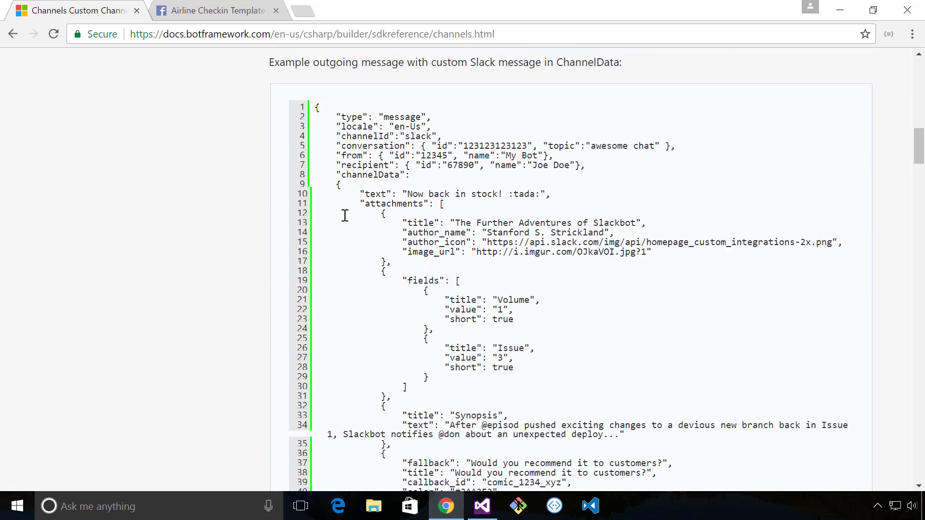
{"action": "scroll", "scroll_direction": "down", "scroll_amount": 3}
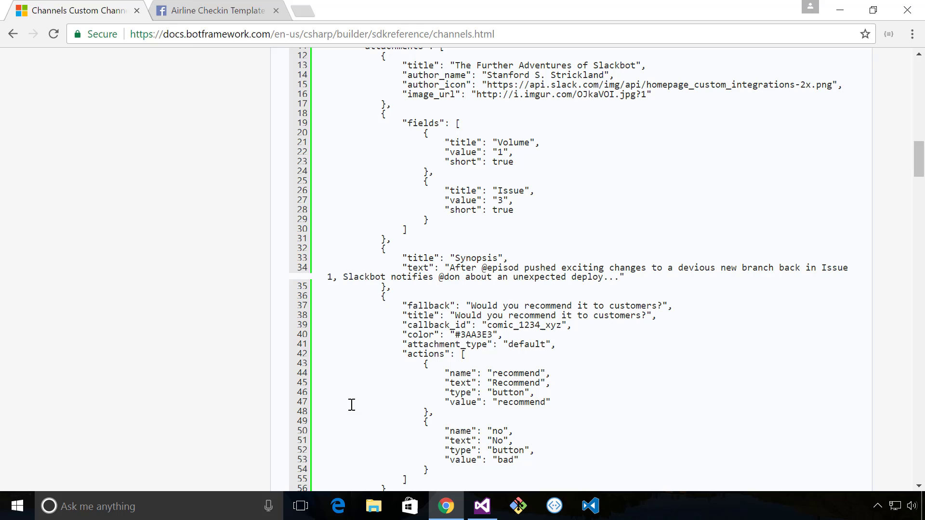
{"action": "scroll", "scroll_direction": "up", "scroll_amount": 3}
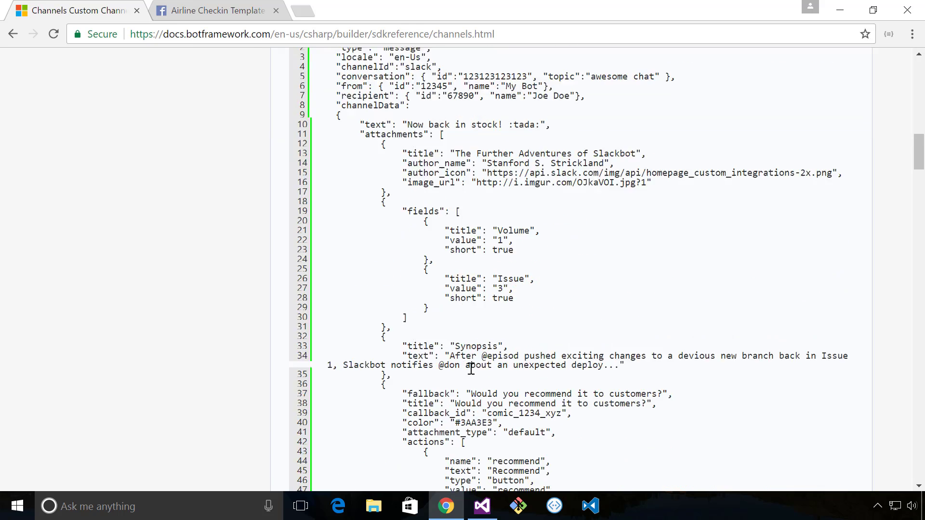
{"action": "scroll", "scroll_direction": "up", "scroll_amount": 3}
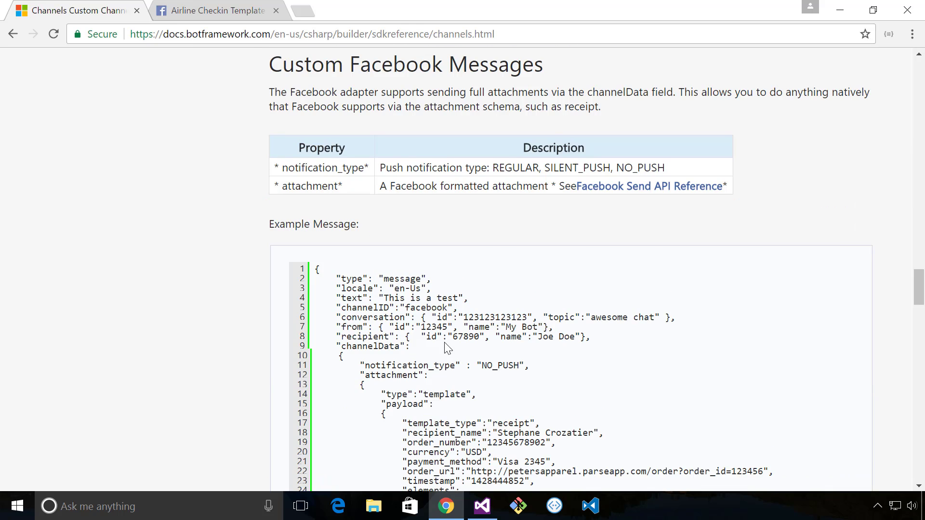
Scroll to the Facebook example showing notification_type and the receipt template payload.
{"action": "scroll", "scroll_direction": "down", "scroll_amount": 3}
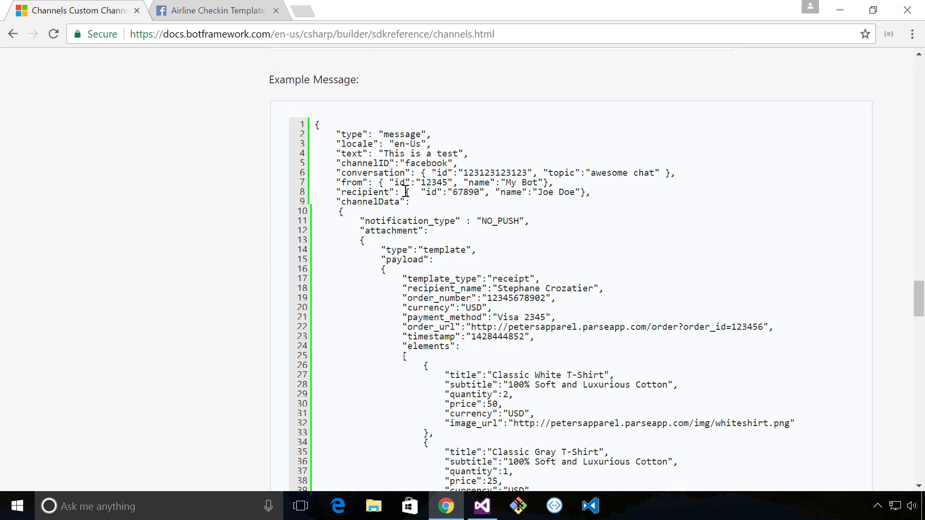
Switch to the Airline Checkin Template tab on Facebook for Developers.
{"action": "left_click", "coordinate": [216, 10]}
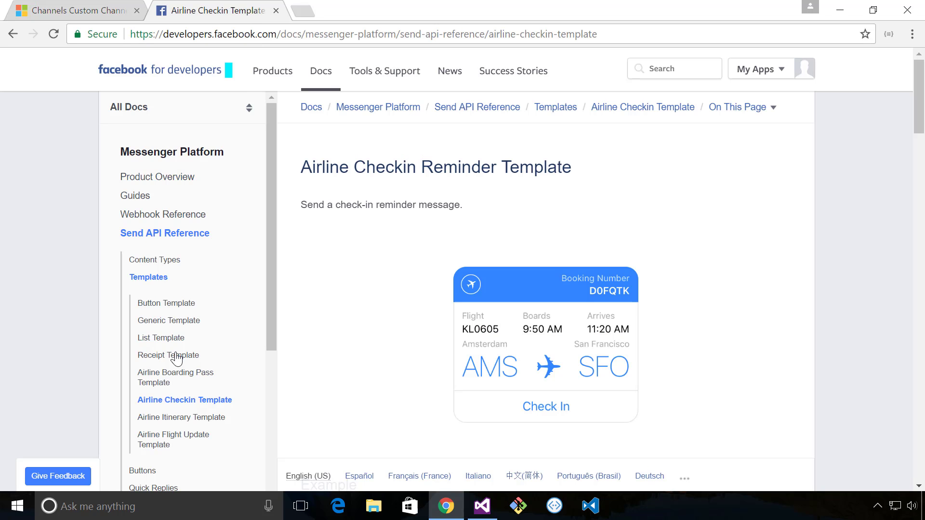
{"action": "mouse_move", "coordinate": [191, 413]}
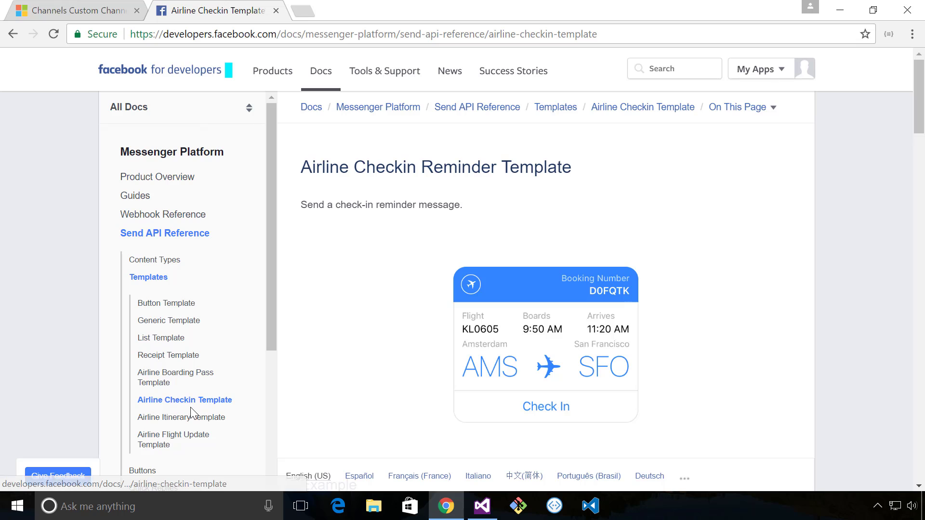
{"action": "mouse_move", "coordinate": [181, 417]}
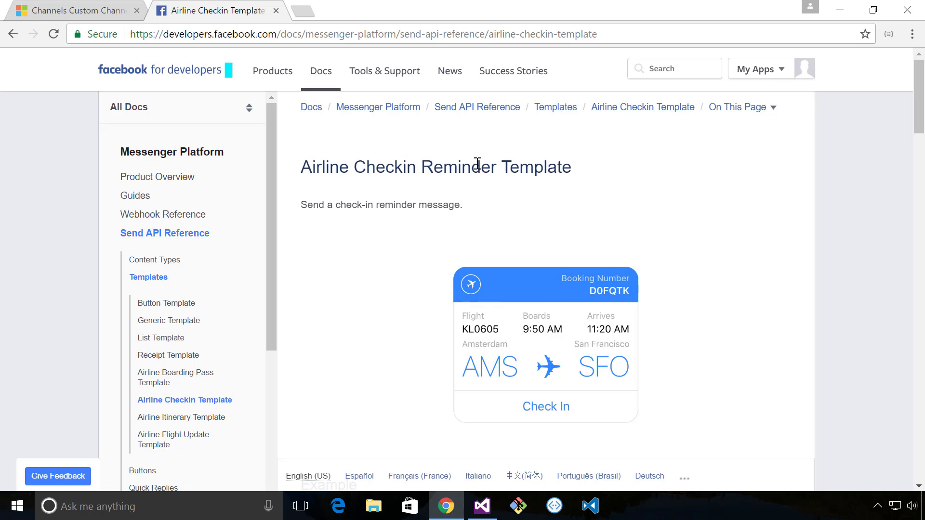
{"action": "mouse_move", "coordinate": [544, 388]}
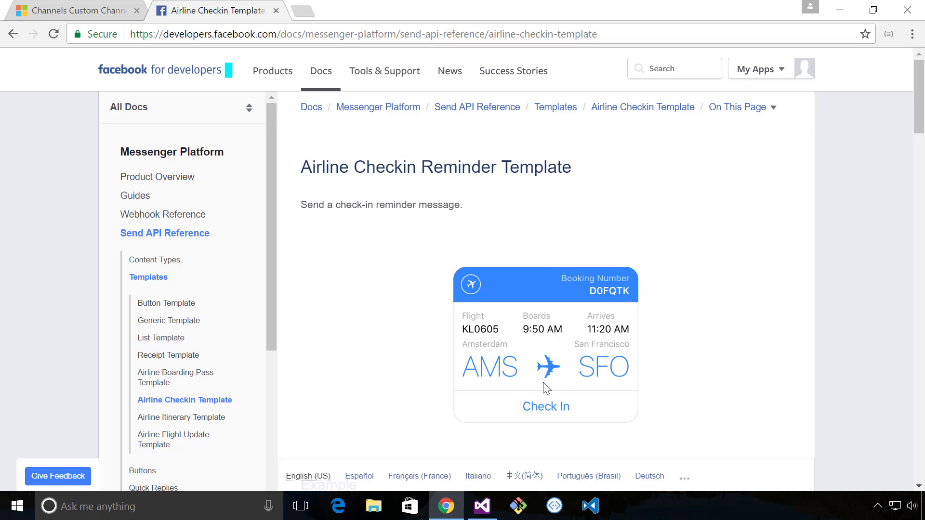
{"action": "scroll", "scroll_direction": "down", "scroll_amount": 3}
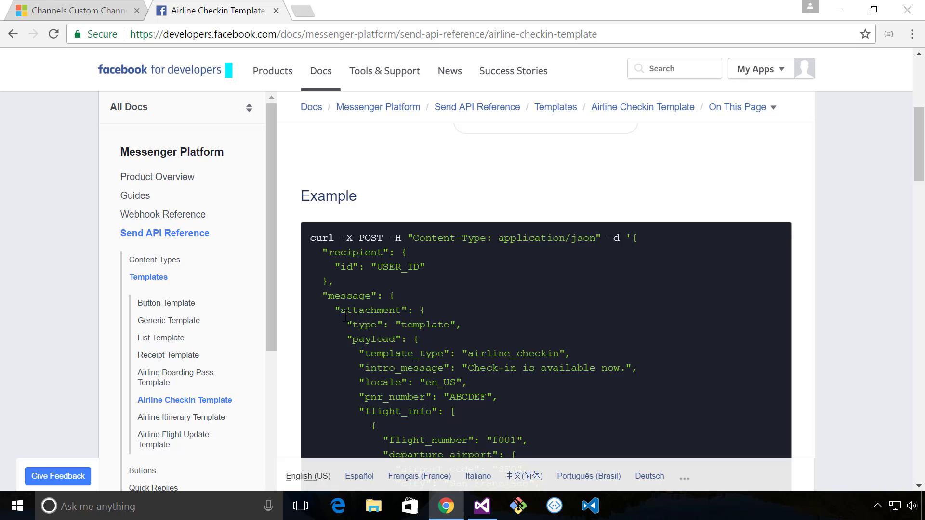
{"action": "mouse_move", "coordinate": [347, 328]}
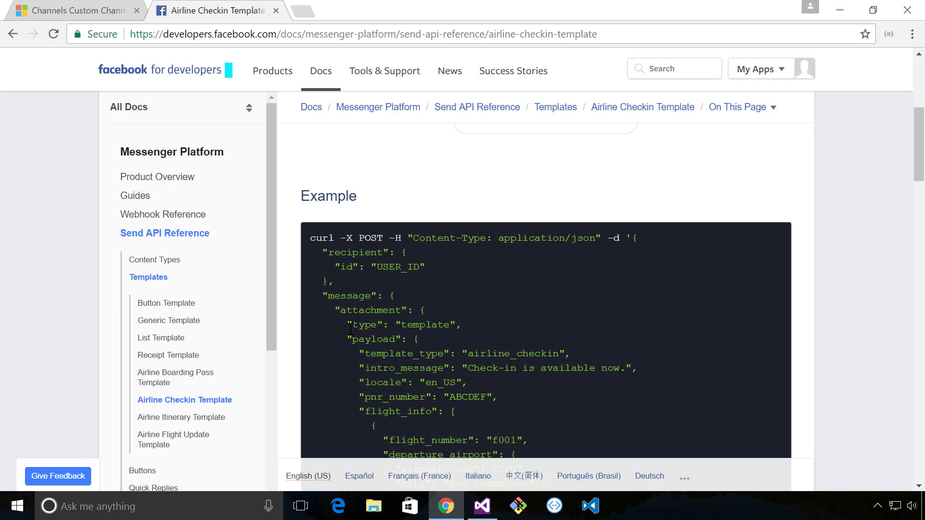
{"action": "scroll", "scroll_direction": "down", "scroll_amount": 3}
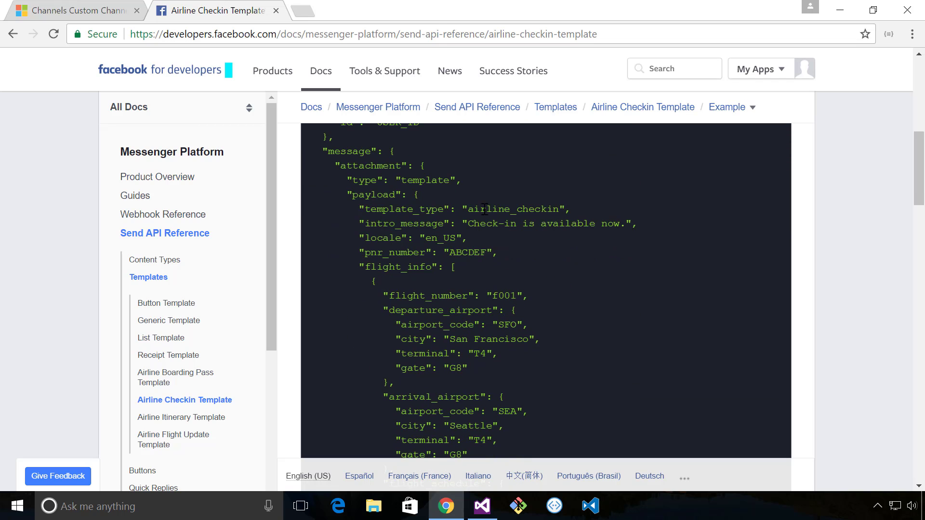
{"action": "mouse_move", "coordinate": [431, 258]}
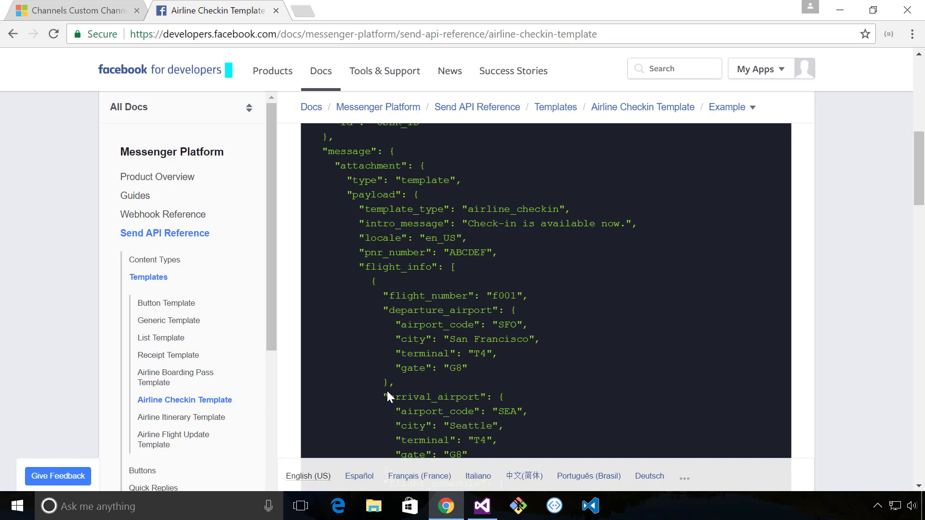
{"action": "scroll", "scroll_direction": "down", "scroll_amount": 3}
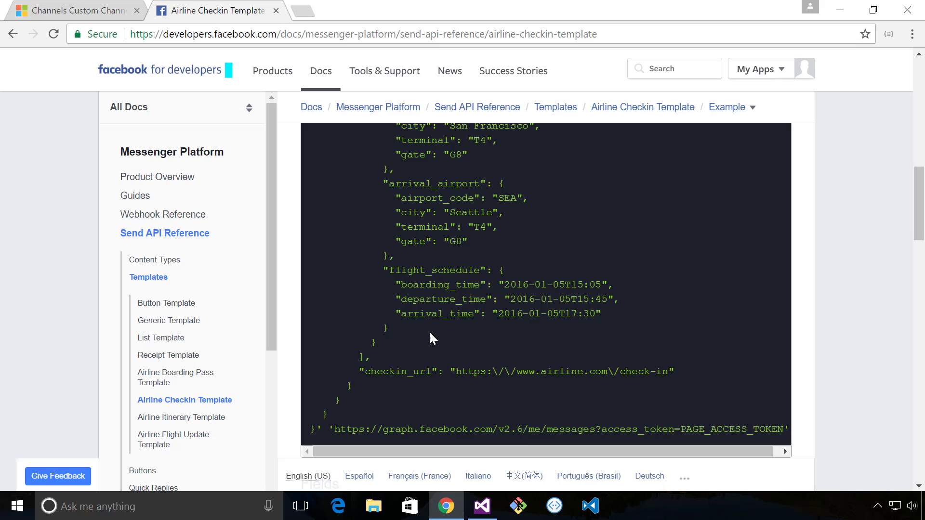
{"action": "scroll", "scroll_direction": "down", "scroll_amount": 3}
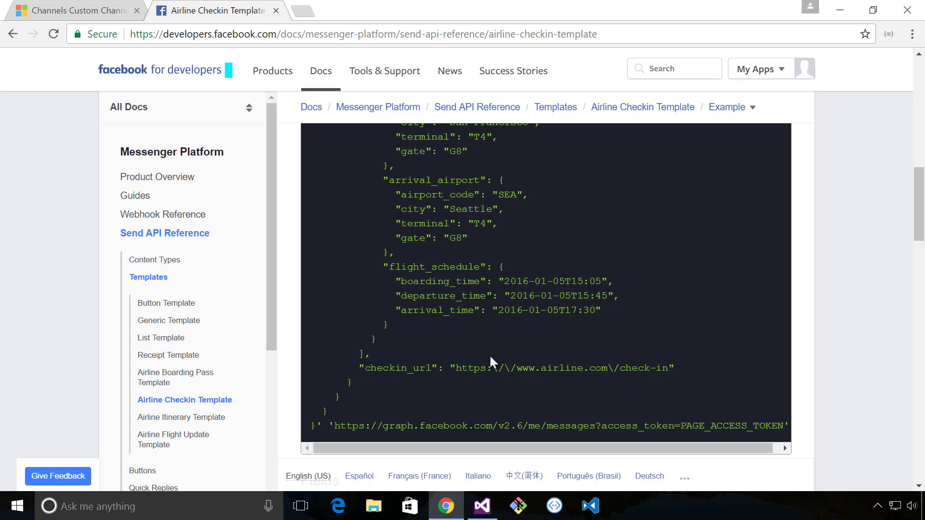
{"action": "mouse_move", "coordinate": [534, 425]}
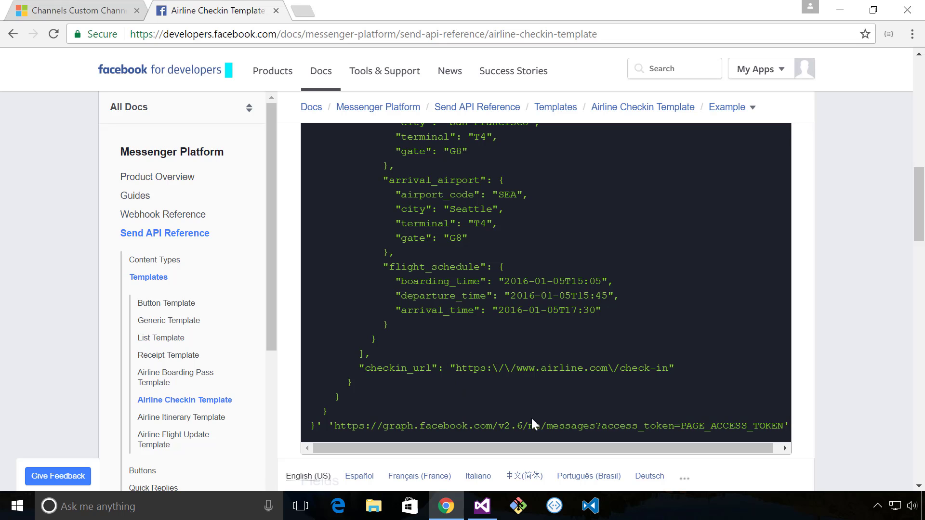
{"action": "scroll", "scroll_direction": "up", "scroll_amount": 3}
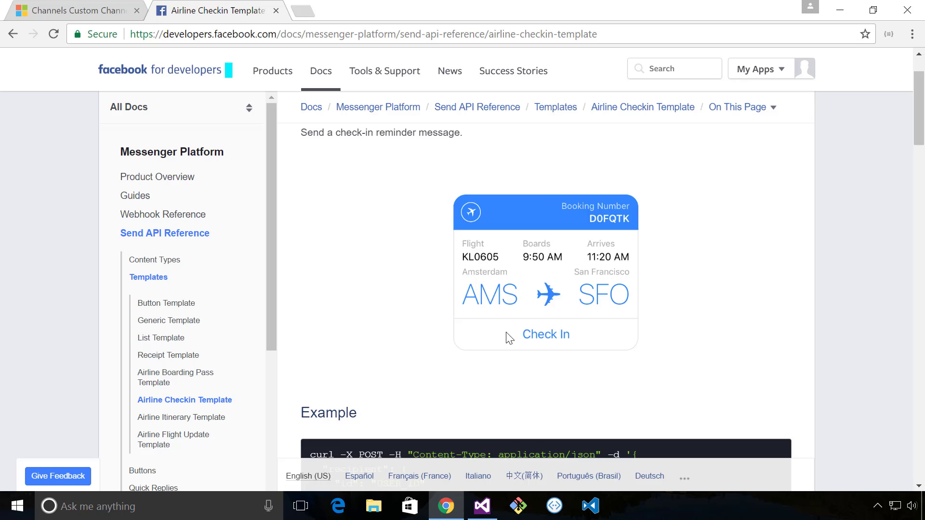
{"action": "scroll", "scroll_direction": "down", "scroll_amount": 3}
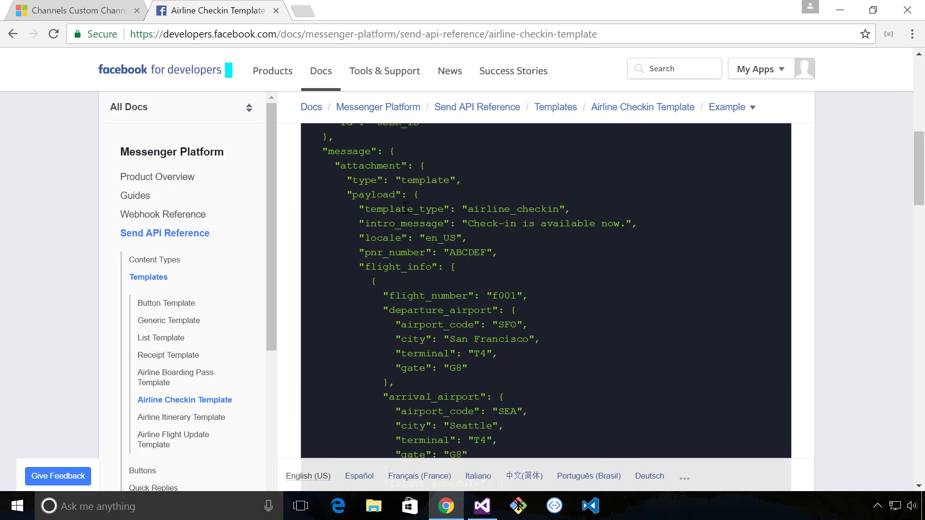
{"action": "mouse_move", "coordinate": [486, 353]}
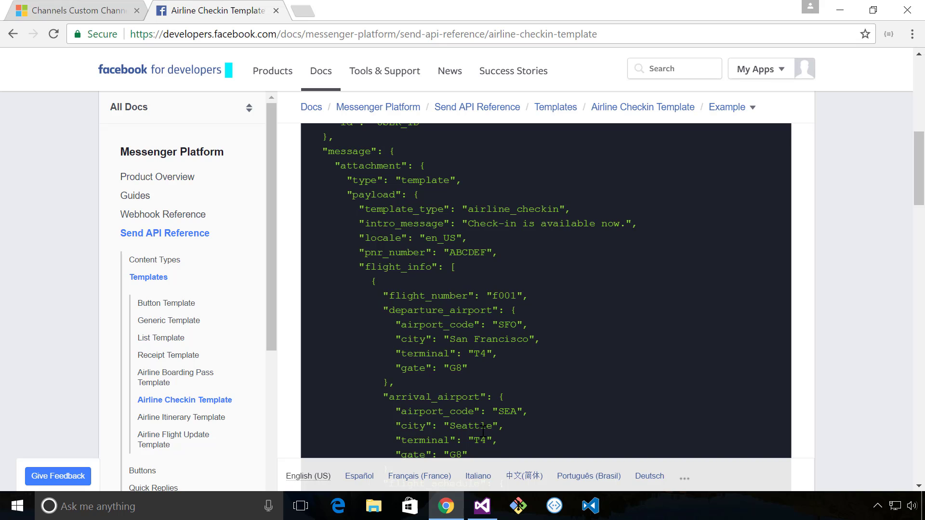
{"action": "mouse_move", "coordinate": [648, 379]}
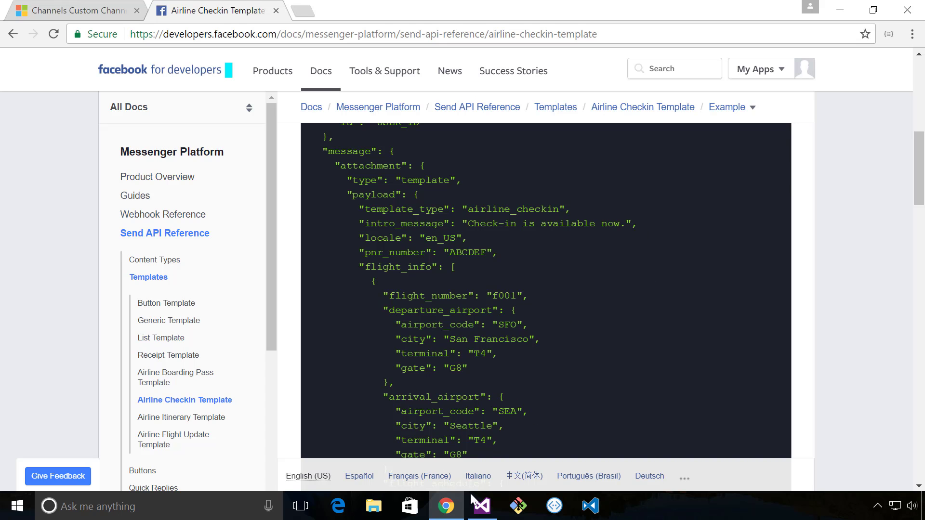
View ChannelDataDialog.cs and read its airline check-in attachment down to arrival airport details.
{"action": "left_click", "coordinate": [482, 506]}
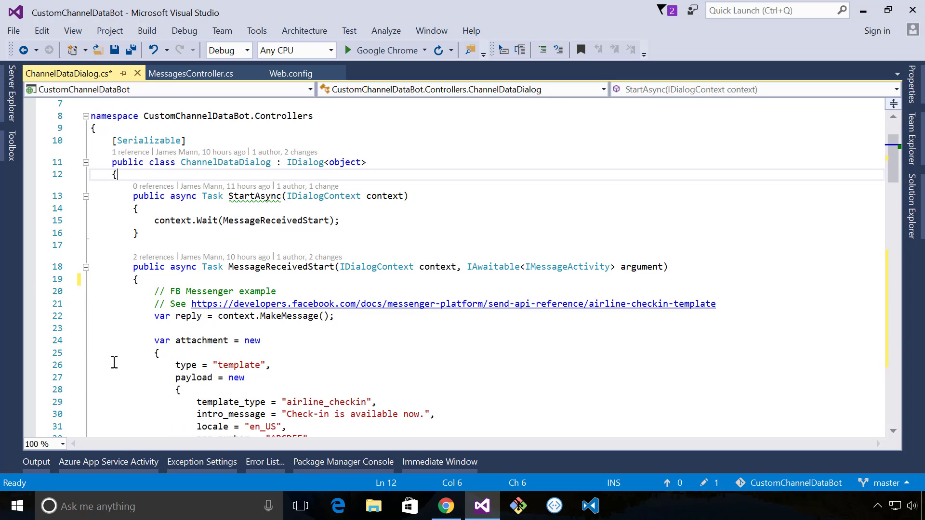
{"action": "mouse_move", "coordinate": [286, 325]}
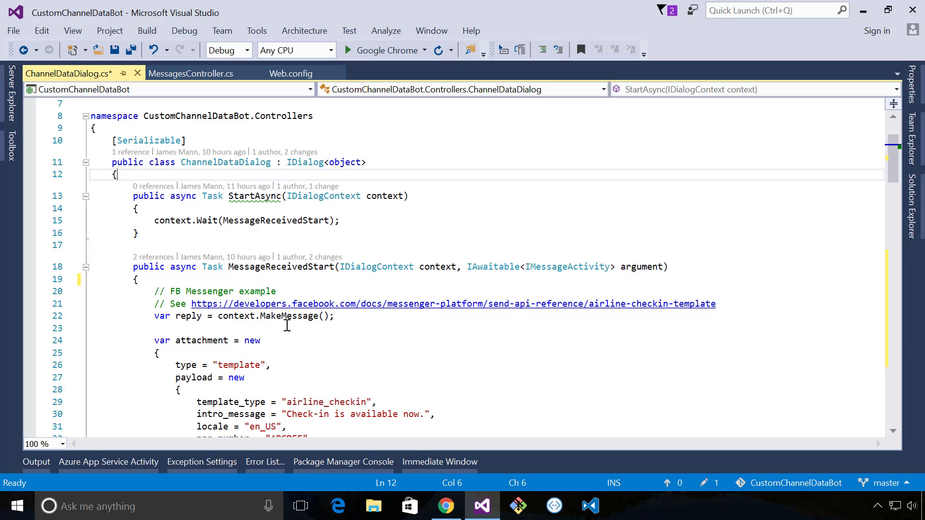
{"action": "scroll", "scroll_direction": "down", "scroll_amount": 3}
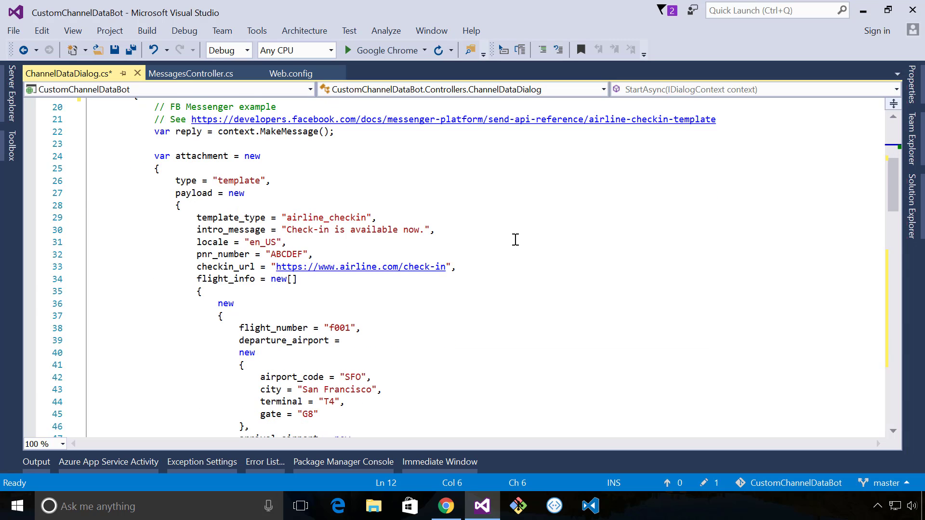
{"action": "scroll", "scroll_direction": "down", "scroll_amount": 3}
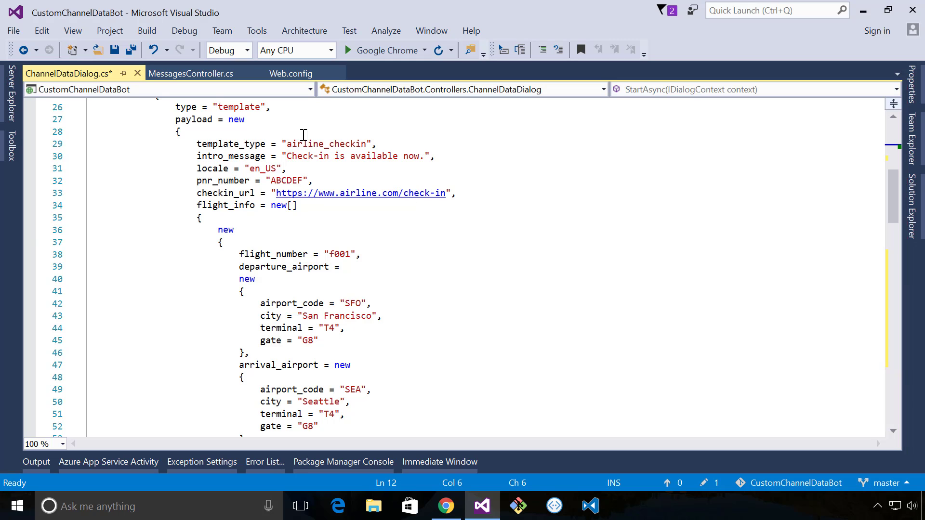
{"action": "mouse_move", "coordinate": [403, 280]}
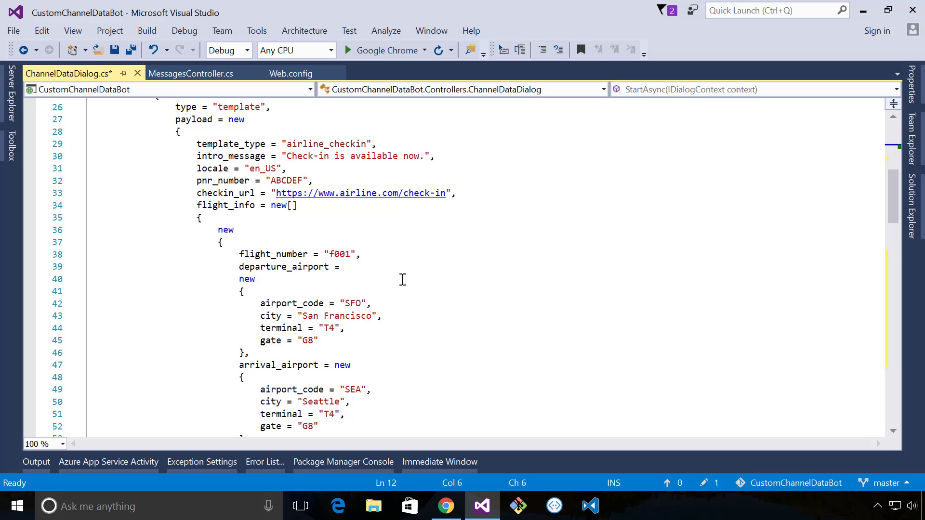
{"action": "mouse_move", "coordinate": [305, 329]}
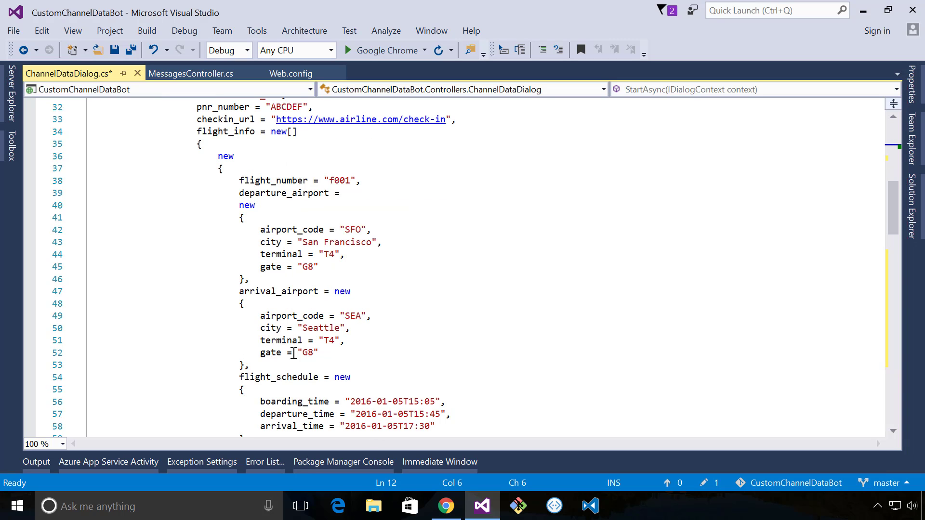
{"action": "scroll", "scroll_direction": "down", "scroll_amount": 3}
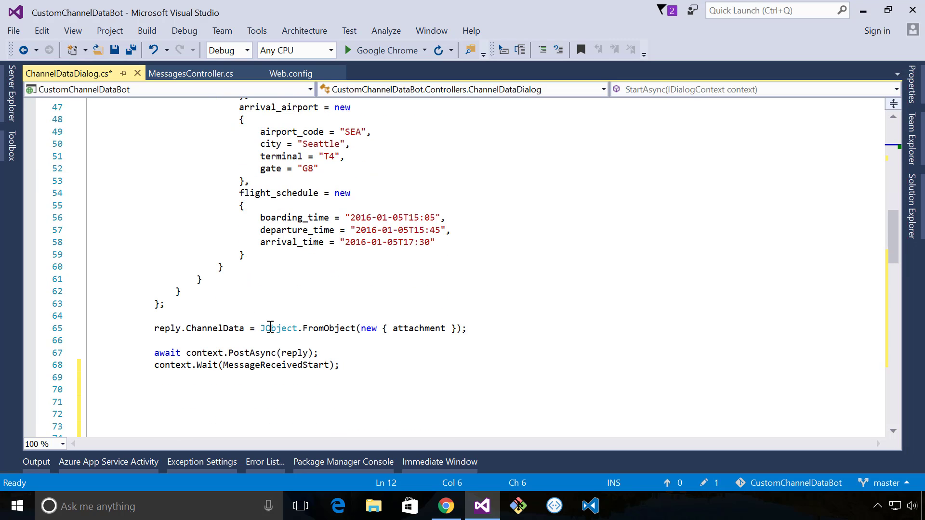
{"action": "mouse_move", "coordinate": [208, 334]}
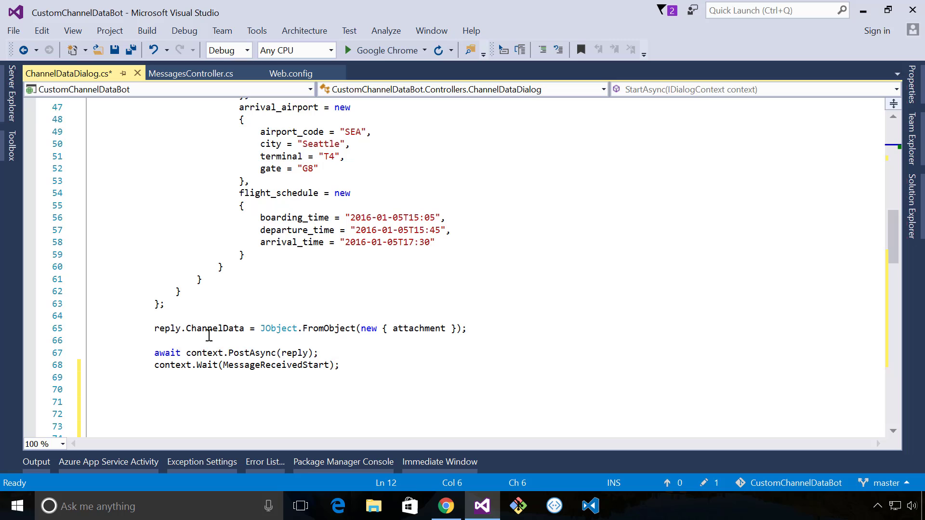
{"action": "double_click", "coordinate": [215, 328]}
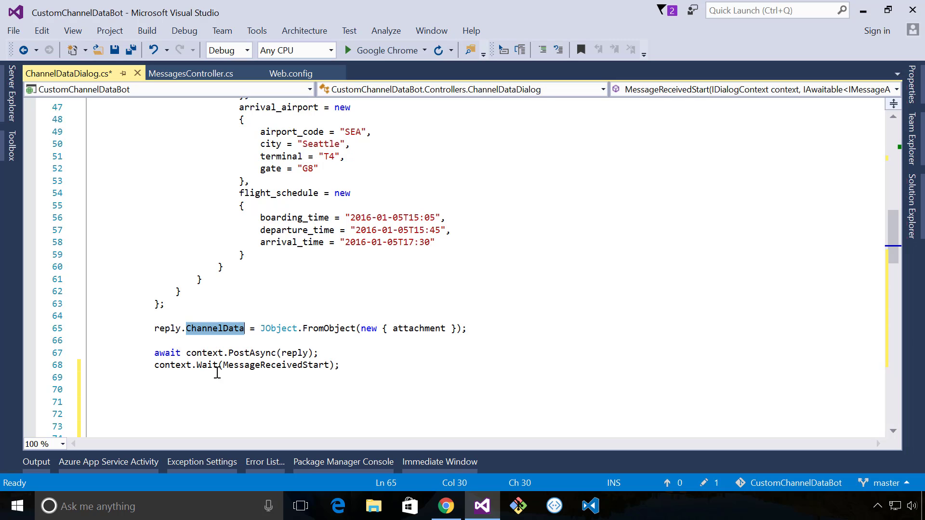
{"action": "left_click", "coordinate": [309, 340]}
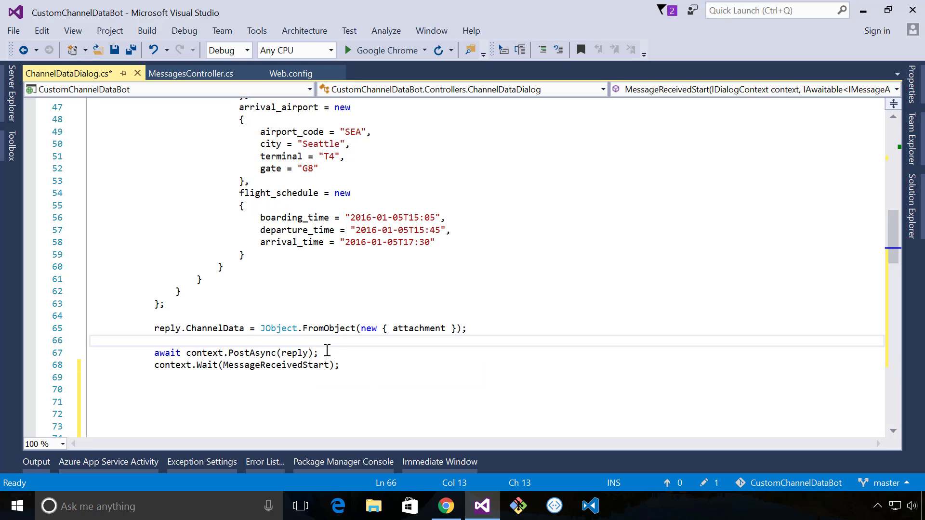
{"action": "mouse_move", "coordinate": [615, 211]}
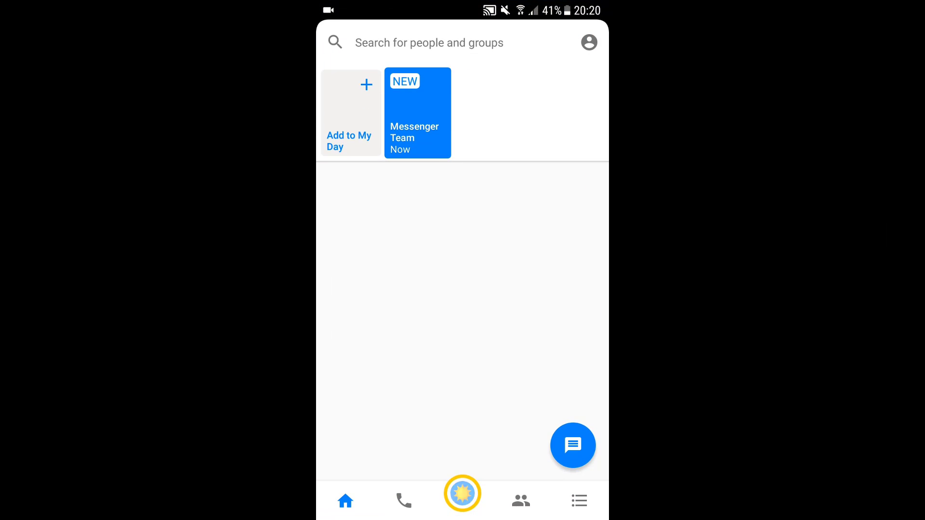
Search 'allchann' in Messenger and open the Allchannelsbot conversation.
{"action": "type", "text": "allchannelsbot"}
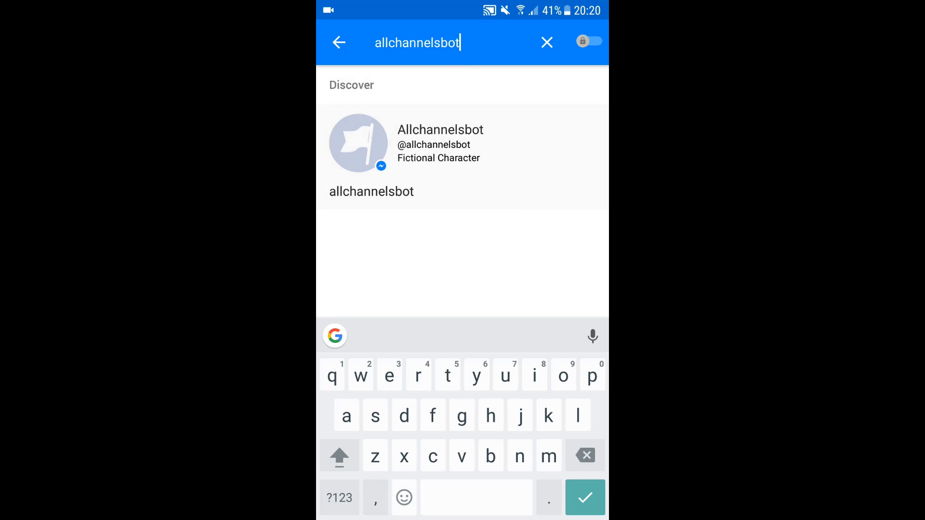
{"action": "left_click", "coordinate": [439, 144]}
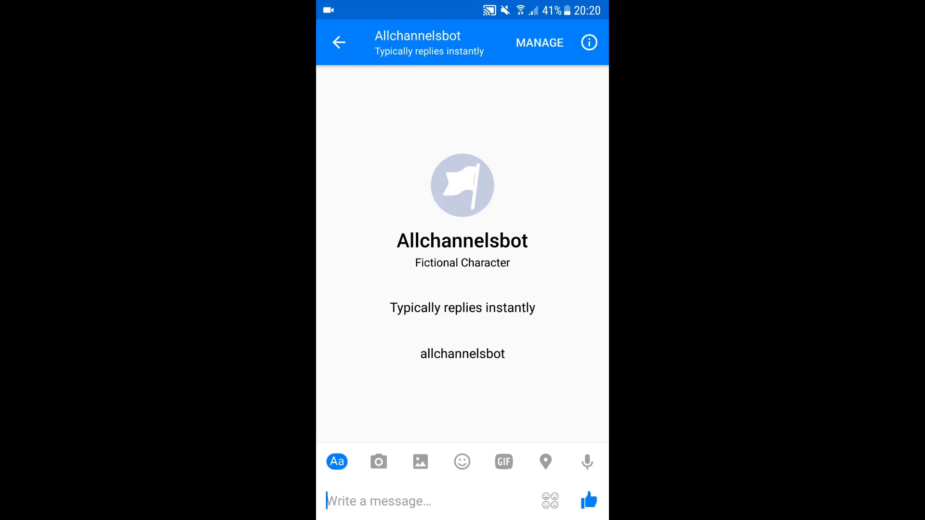
Send the message 'Test' to Allchannelsbot.
{"action": "type", "text": "Tes"}
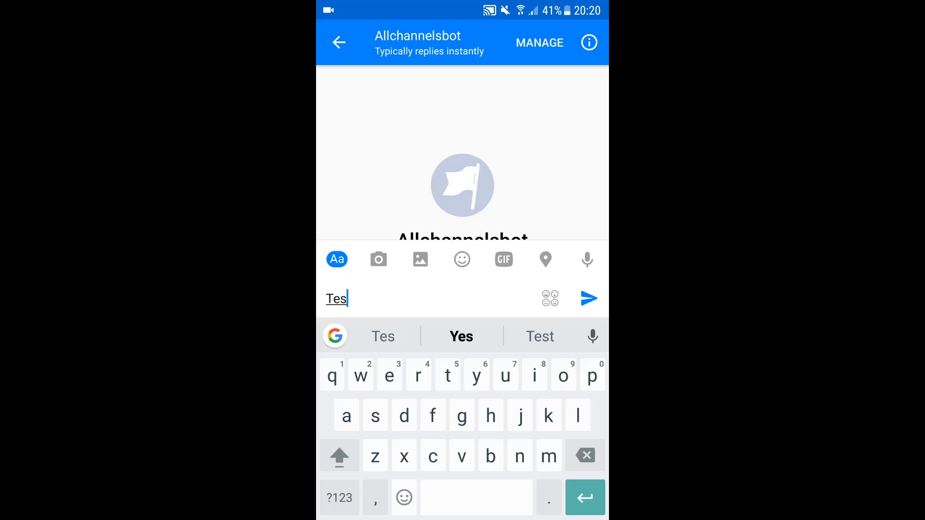
{"action": "left_click", "coordinate": [588, 298]}
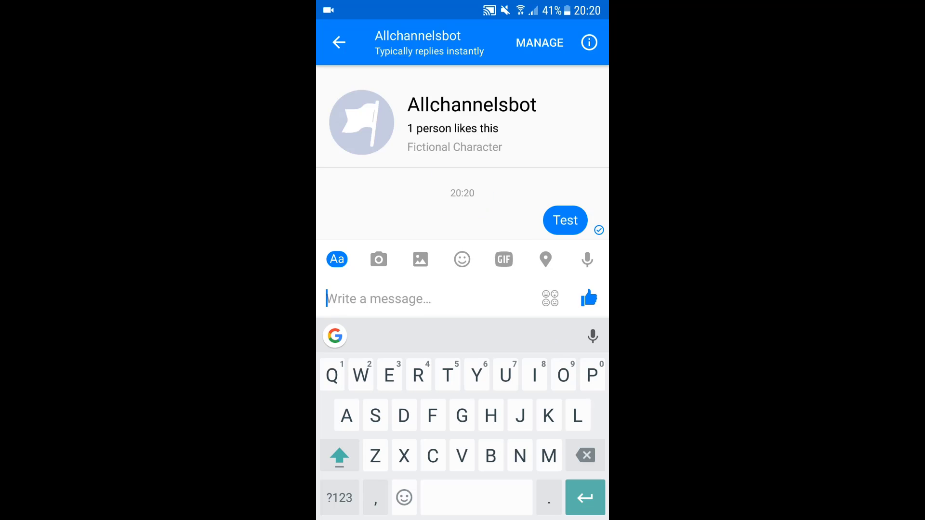